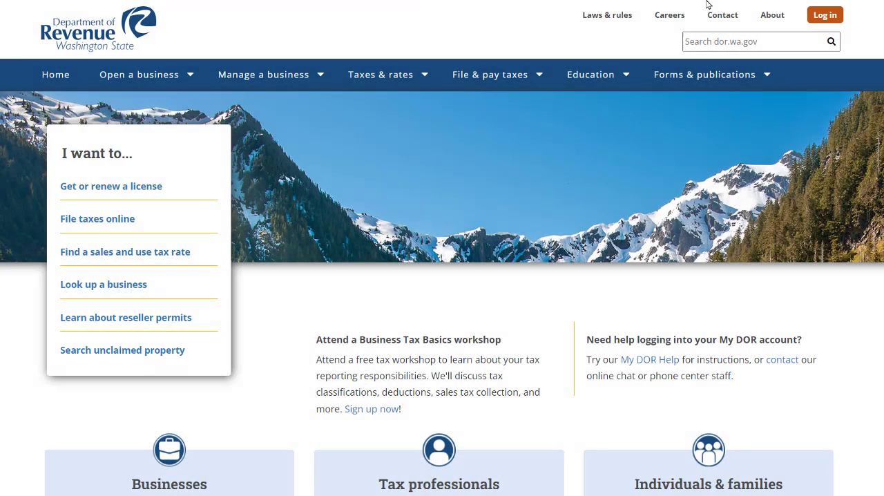
mouse_move(825, 14)
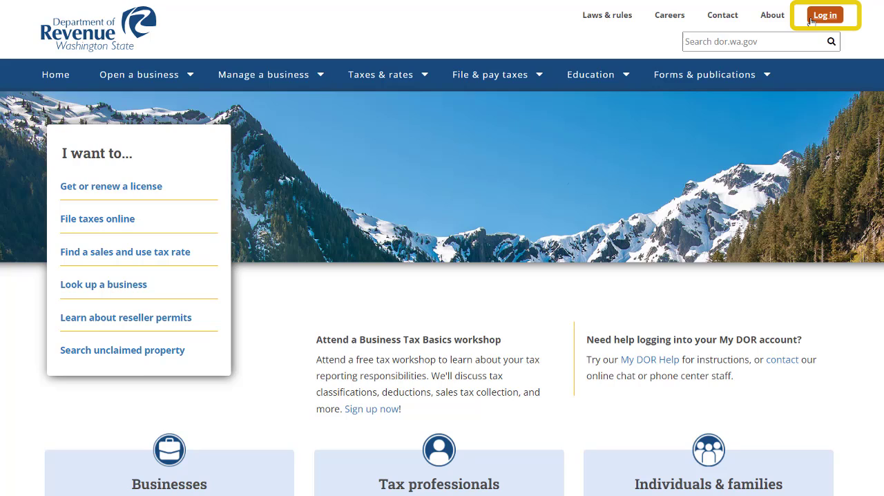
Go from the dor.wa.gov homepage to the My DOR login page.
left_click(825, 15)
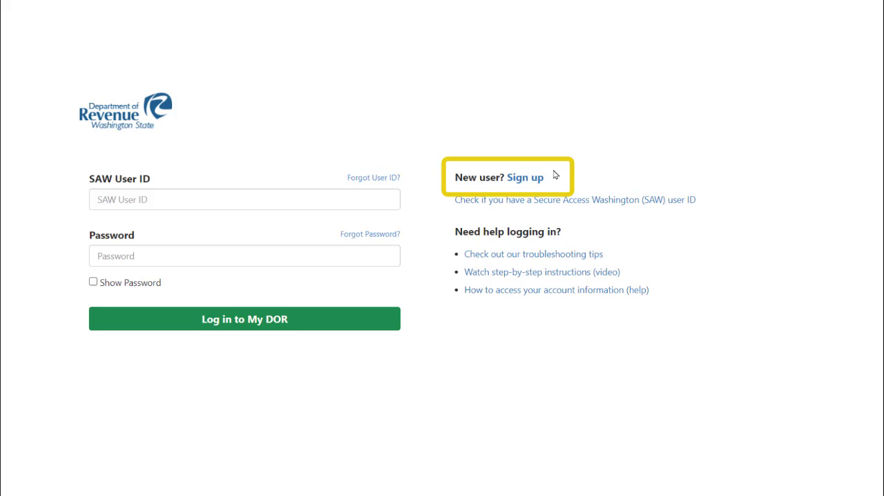
mouse_move(526, 177)
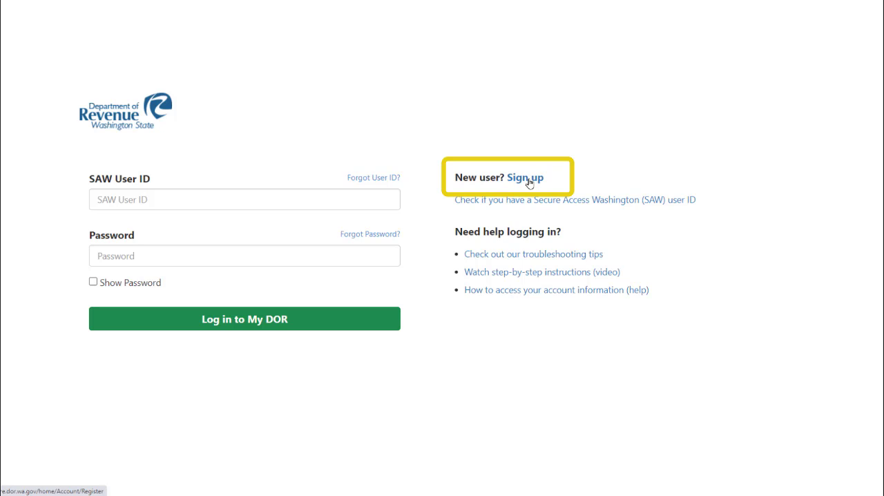
left_click(526, 177)
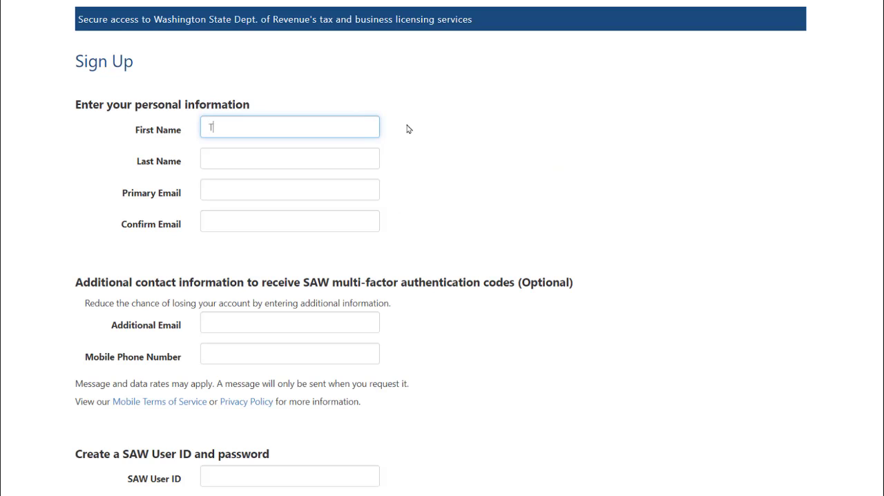
type("Tammy")
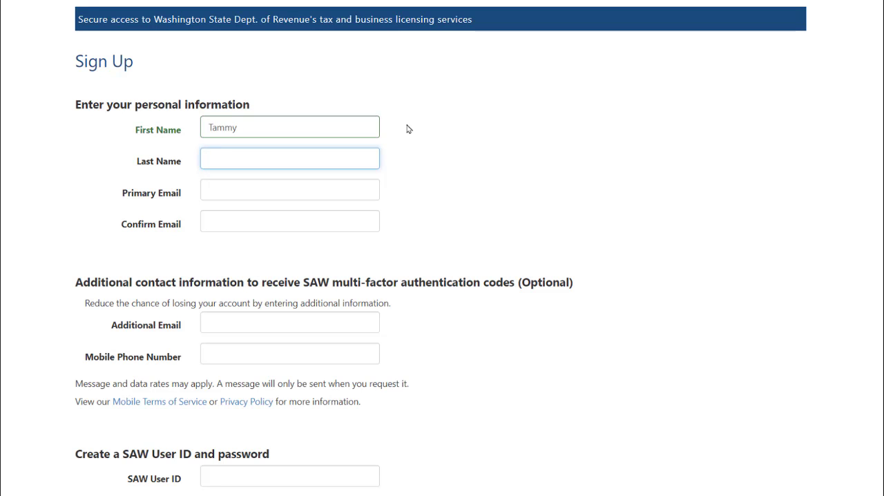
type("Taxpayer")
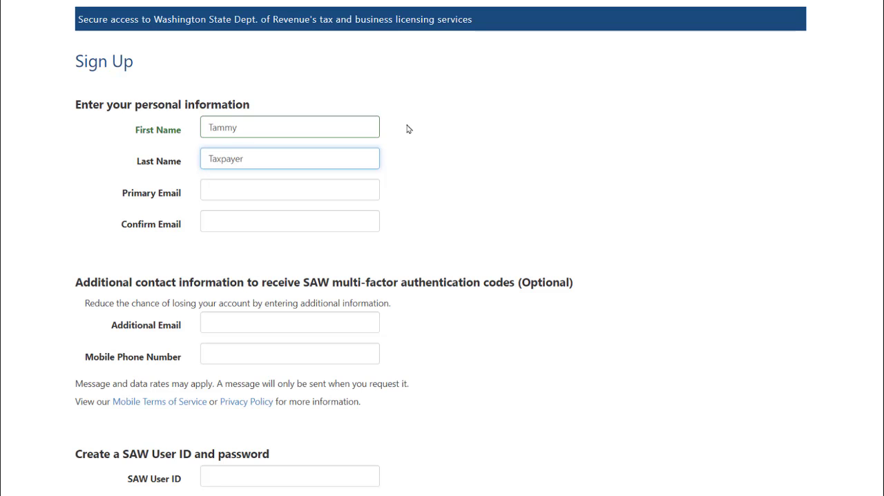
left_click(288, 189)
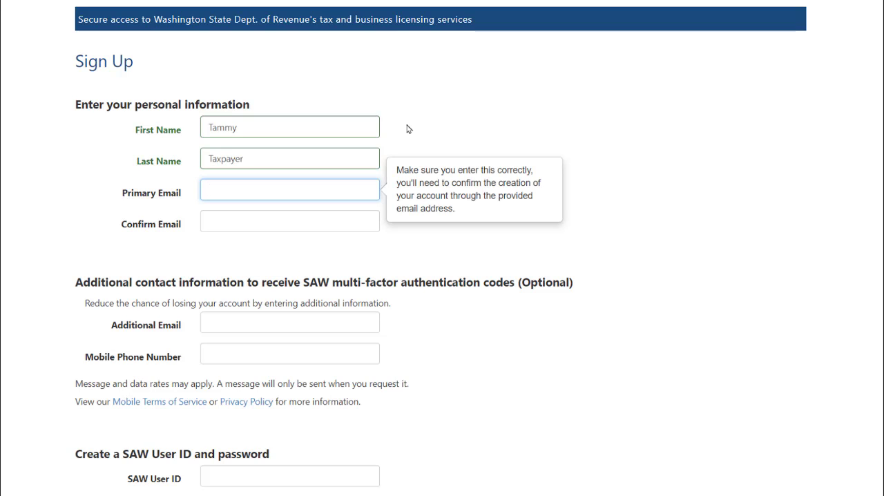
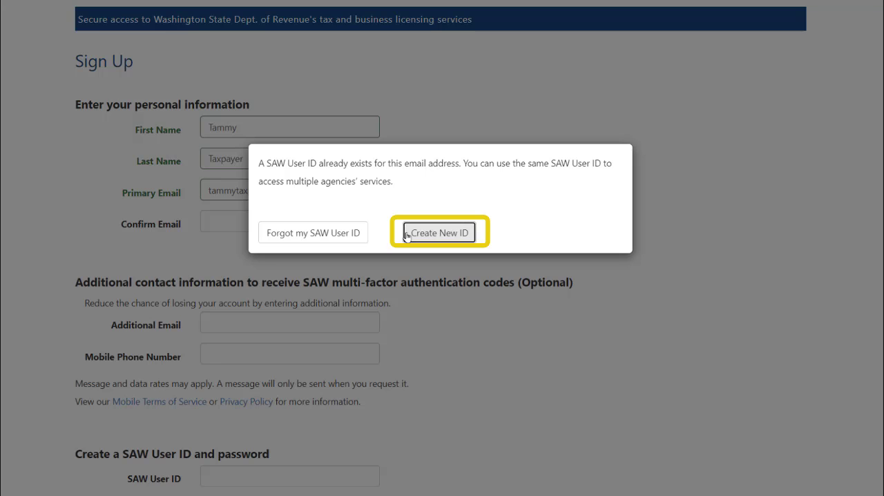
left_click(439, 232)
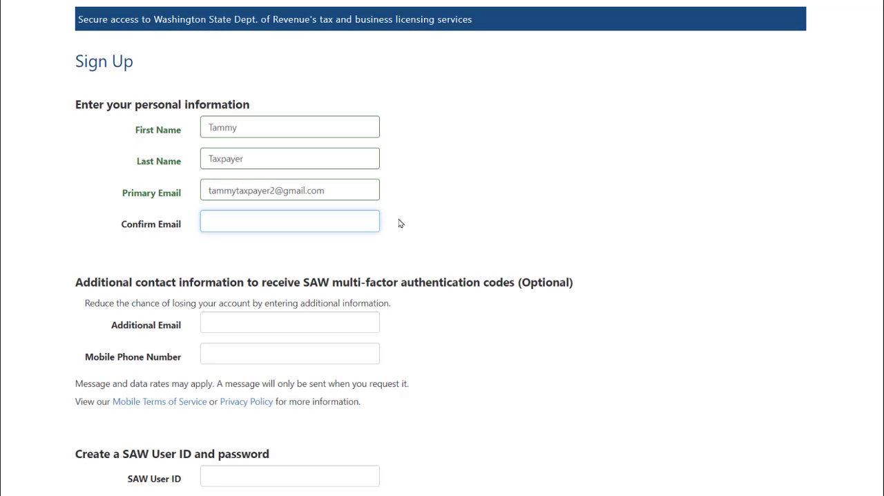
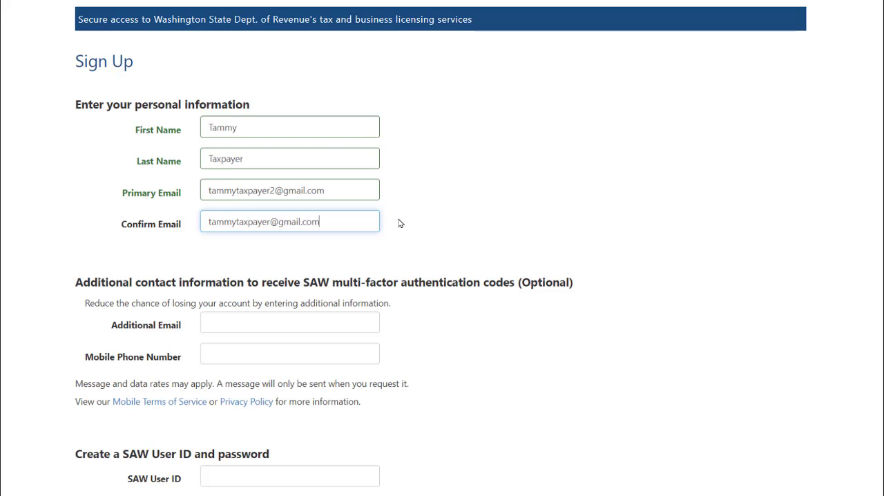
left_click(289, 344)
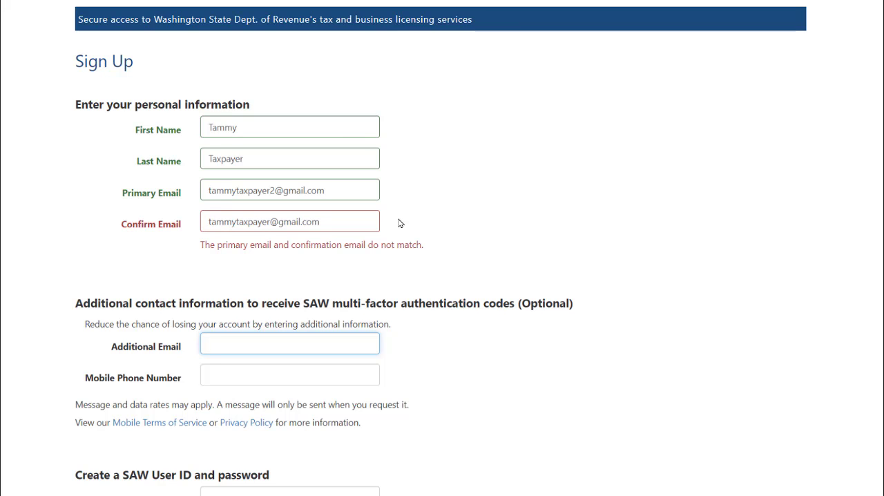
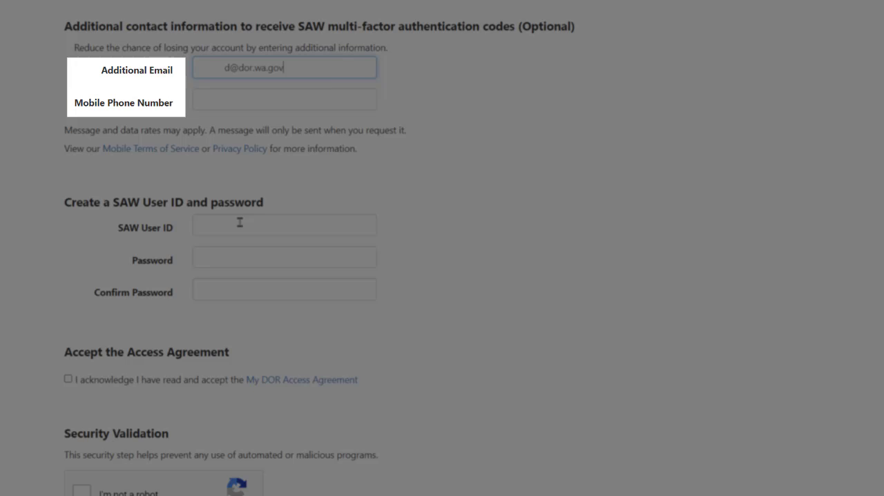
Enter SAW User ID 'TammyTaxpayer' and type the account password and confirmation.
left_click(284, 225)
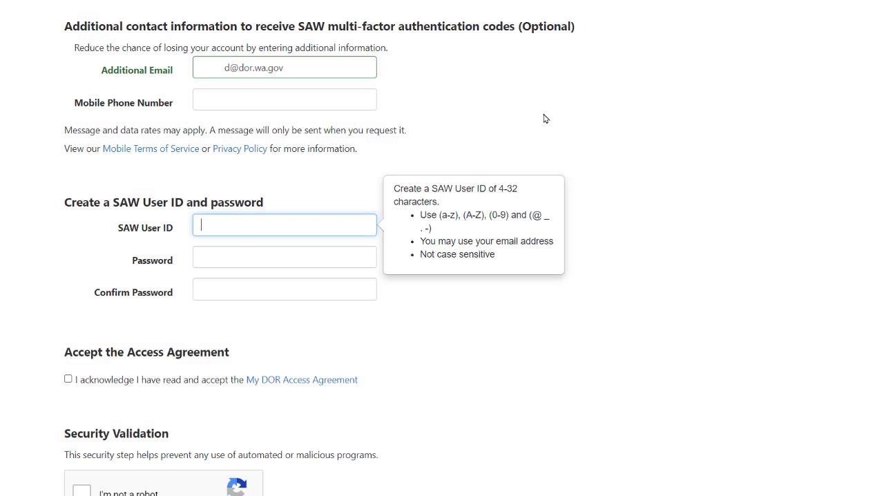
mouse_move(643, 234)
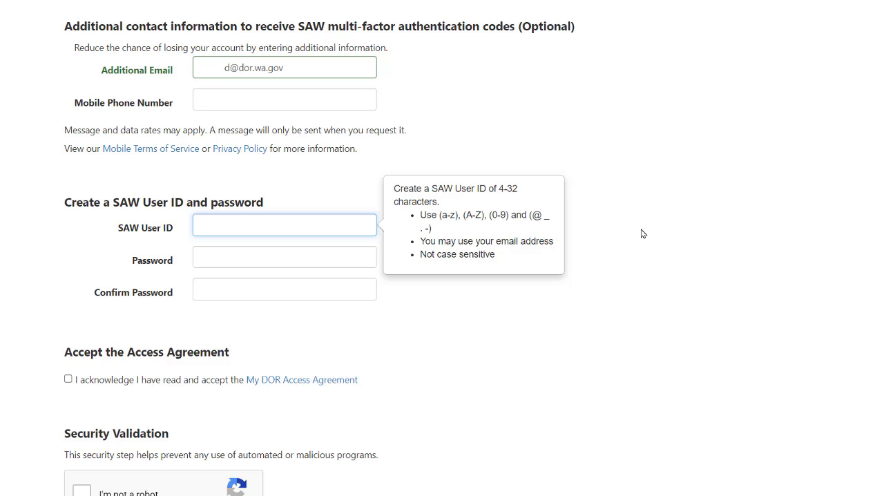
type("TammyTaxpayer")
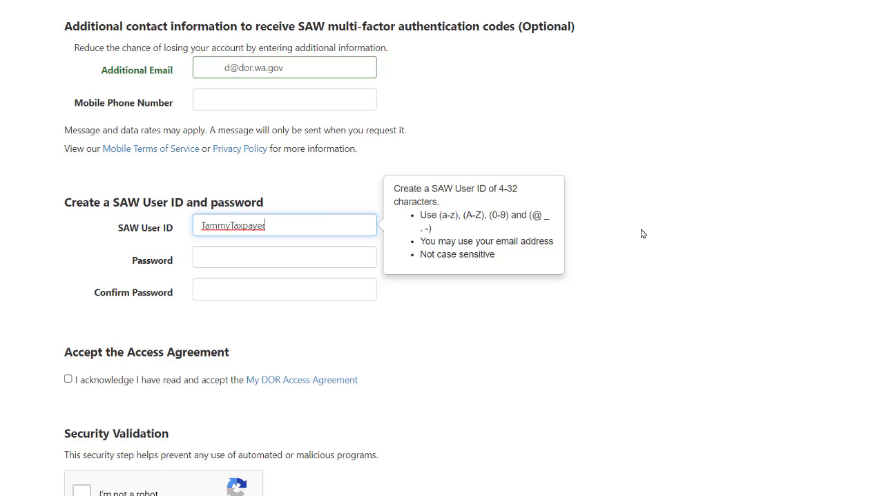
left_click(284, 256)
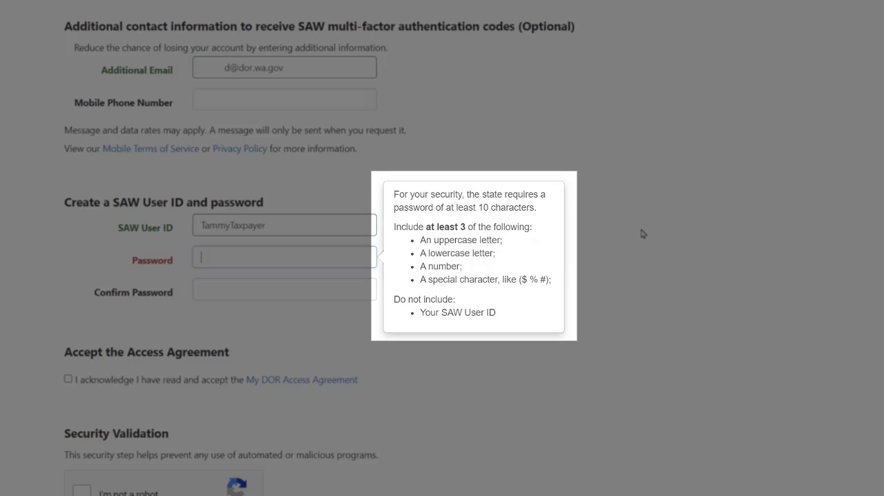
type("•")
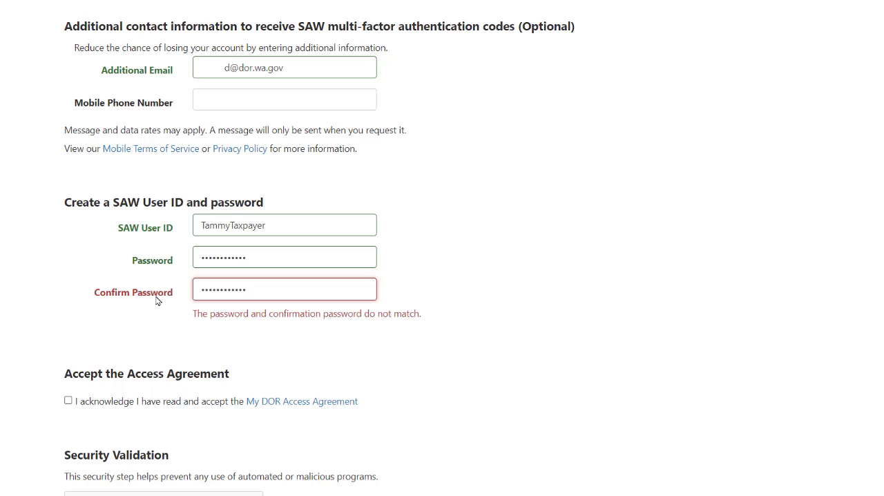
type("•")
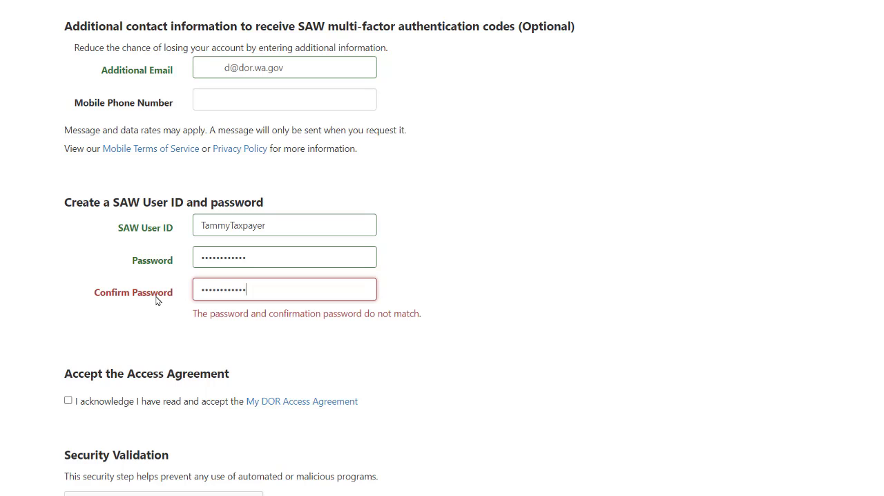
mouse_move(156, 312)
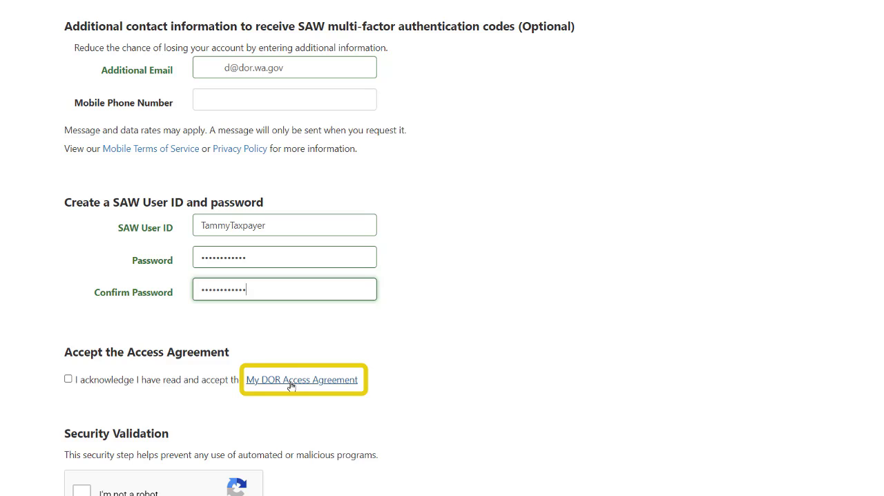
Accept the My DOR Access Agreement, pass the reCAPTCHA check, and register.
left_click(69, 378)
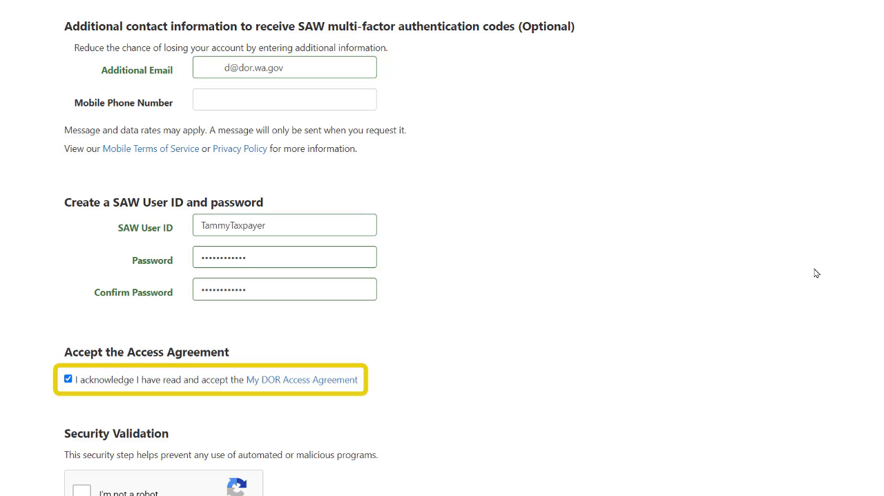
scroll("down", 3)
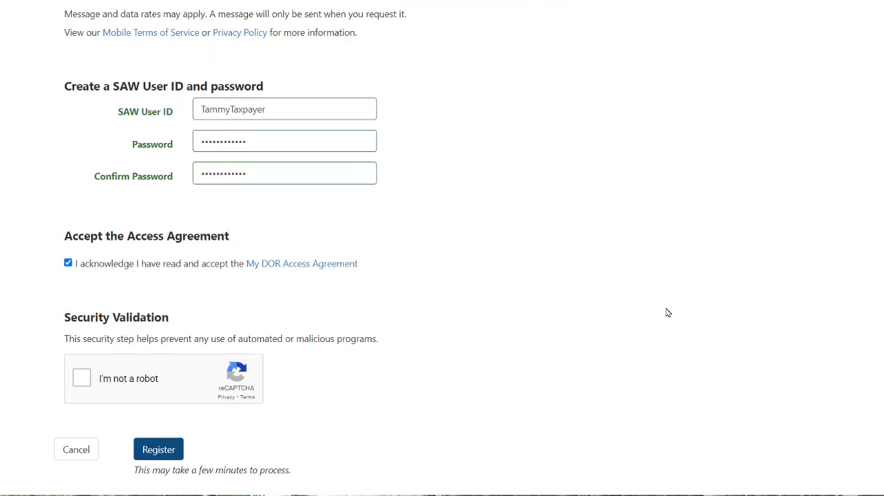
scroll("down", 3)
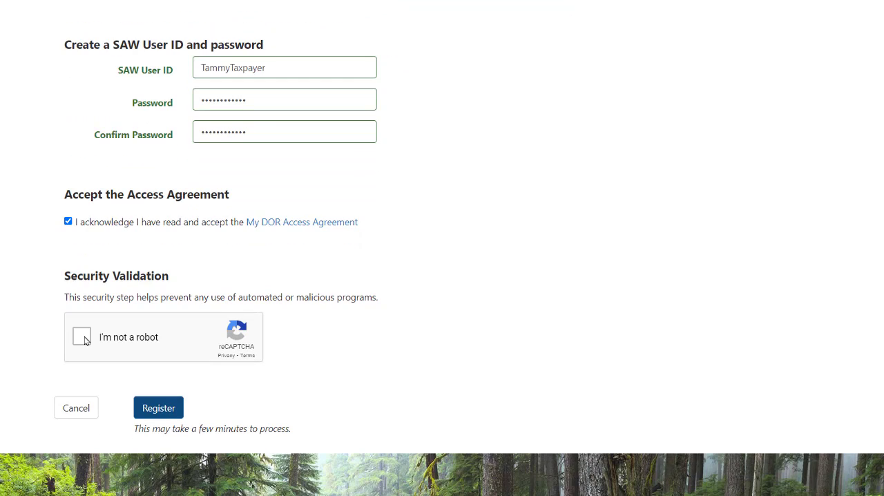
left_click(81, 338)
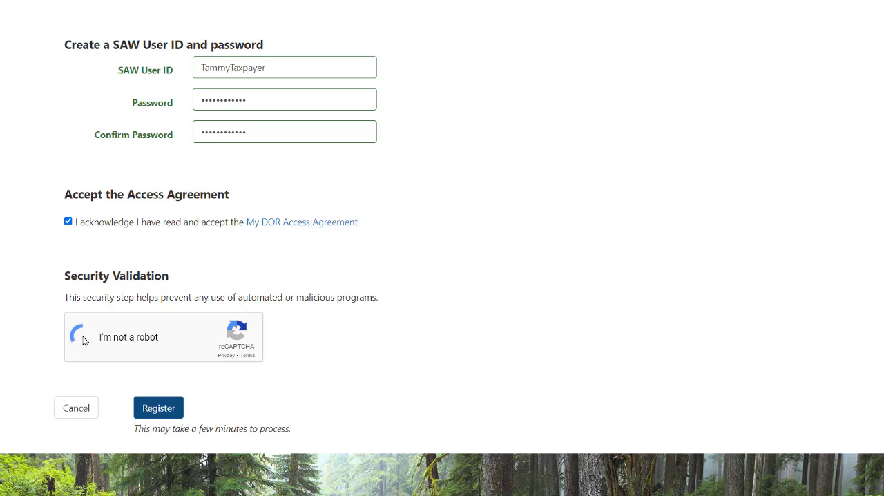
left_click(79, 337)
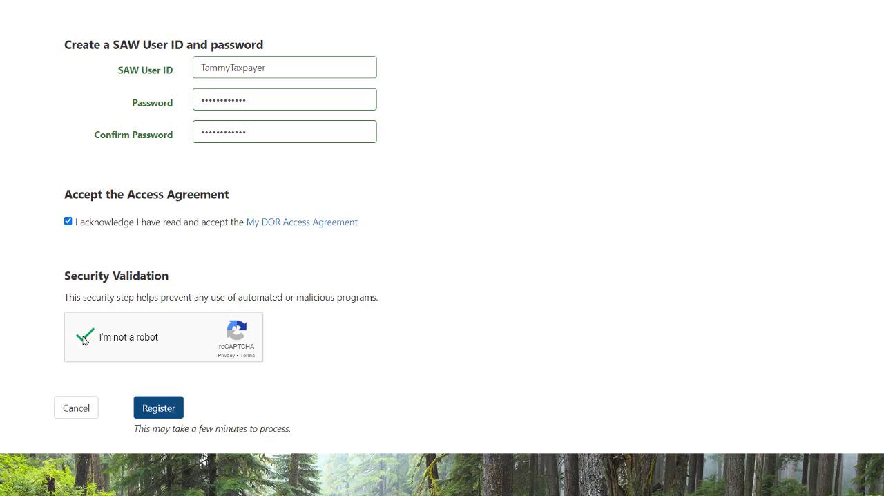
left_click(158, 406)
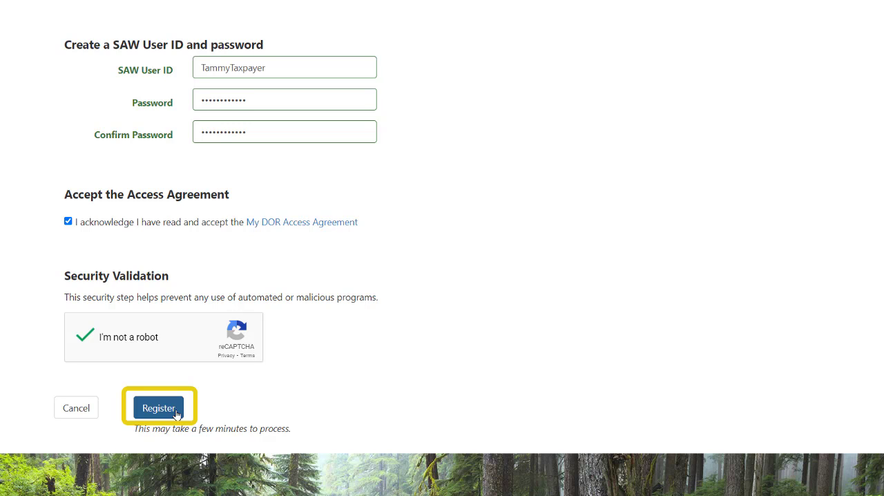
left_click(159, 408)
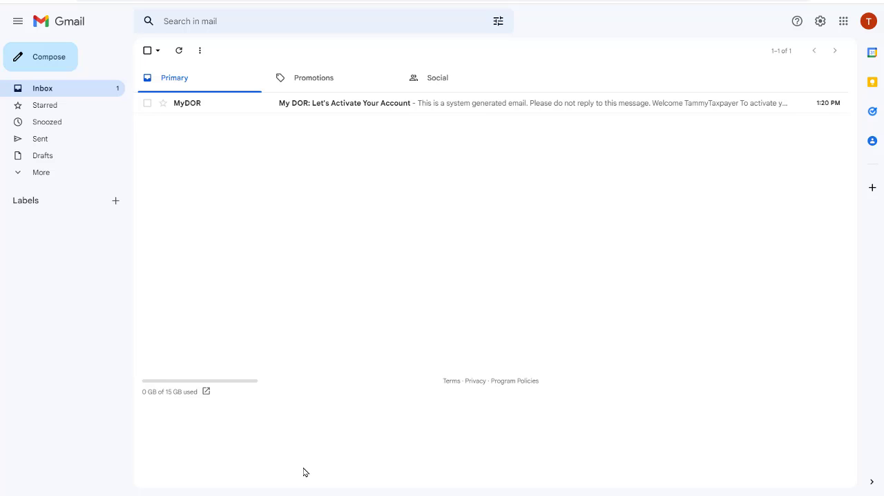
mouse_move(310, 461)
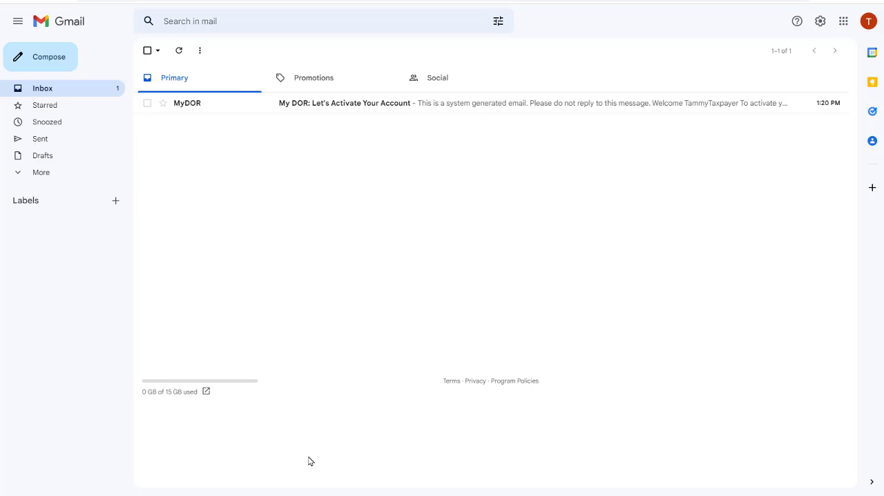
mouse_move(311, 103)
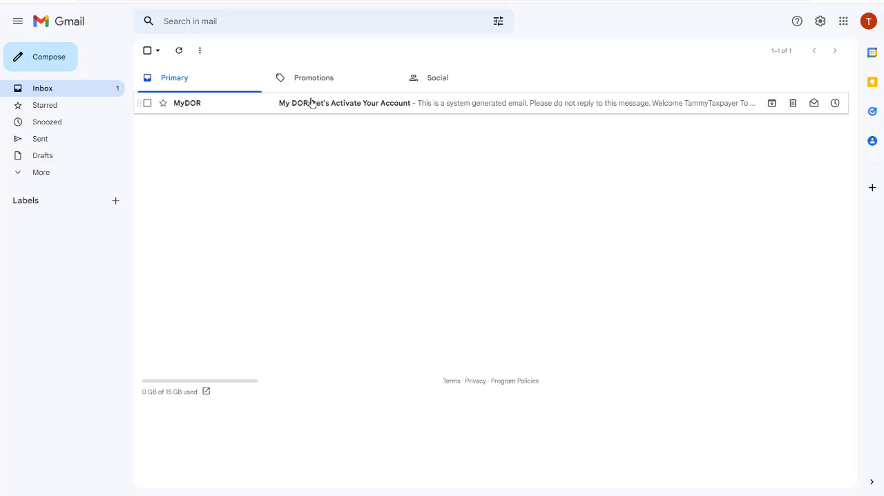
Open the 'My DOR: Let's Activate Your Account' email and select its activation code.
left_click(346, 103)
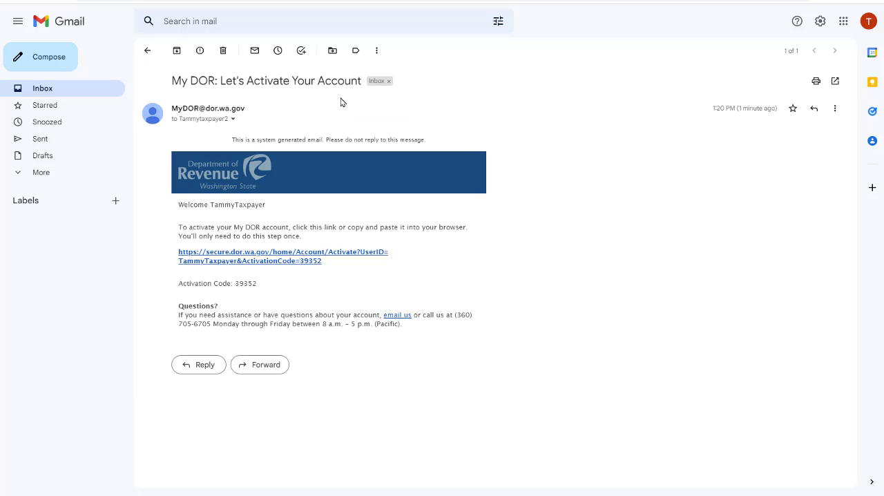
double_click(246, 283)
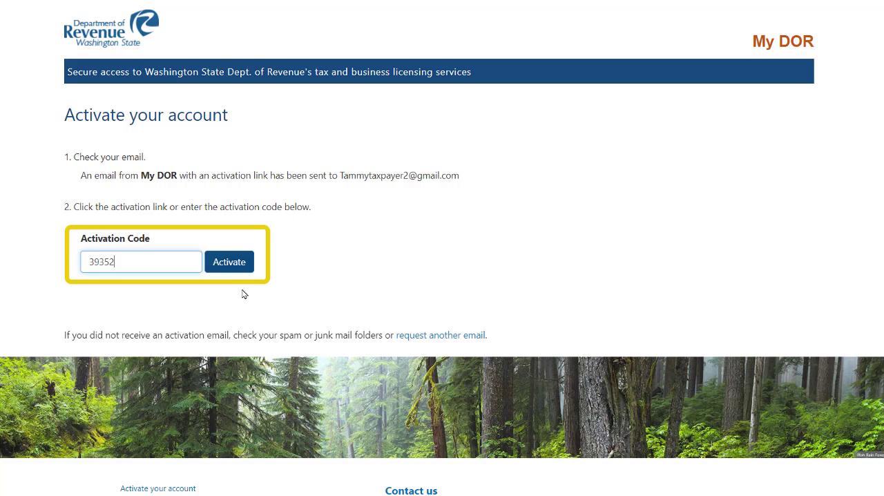
mouse_move(230, 261)
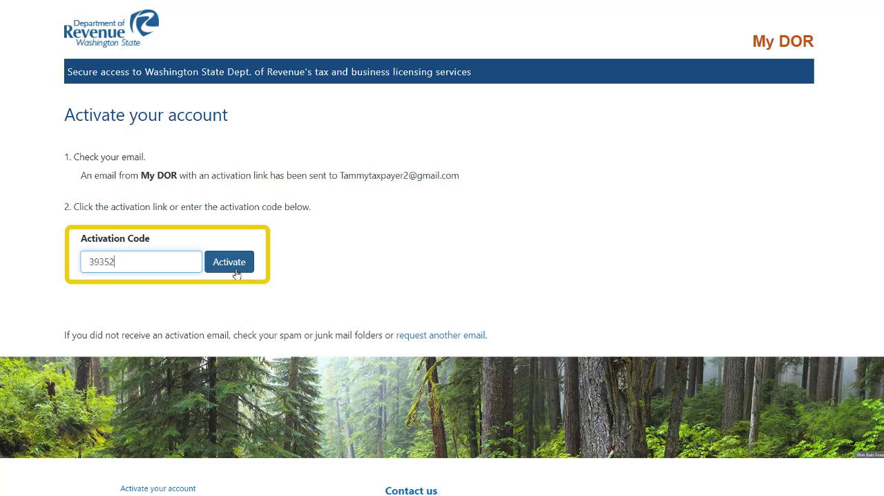
left_click(229, 261)
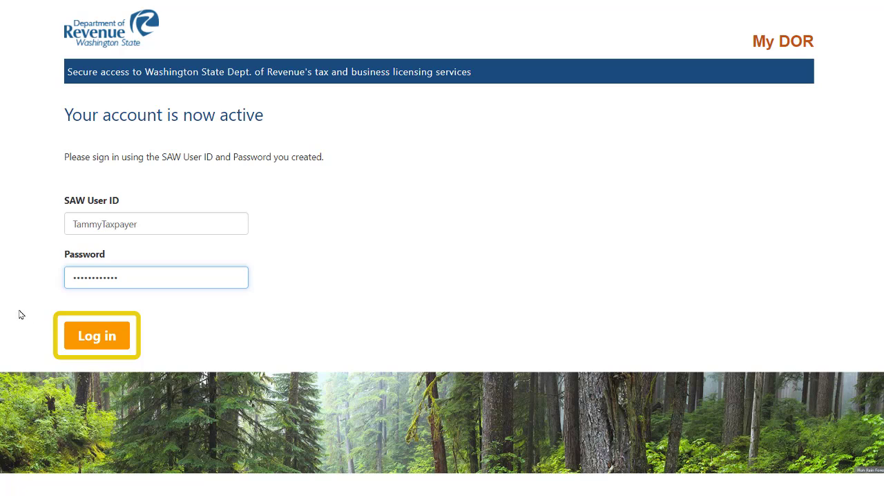
Log in and choose the Gmail address as the MFA code method.
left_click(97, 336)
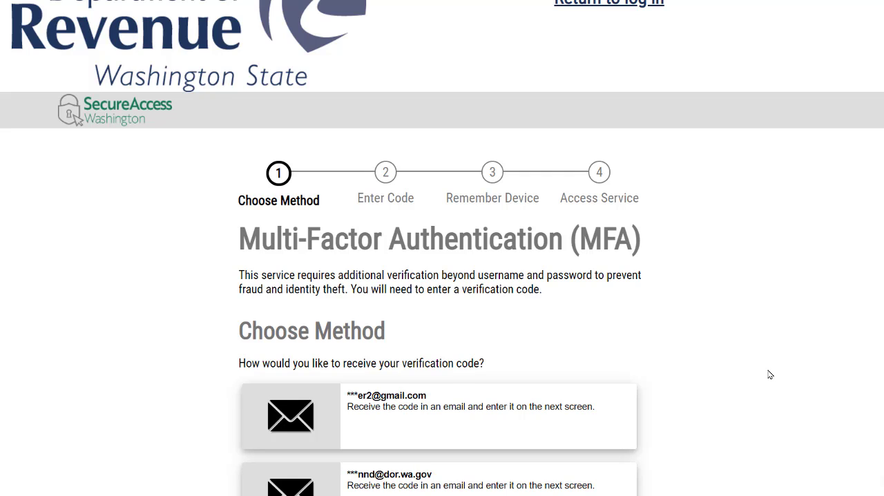
left_click(439, 416)
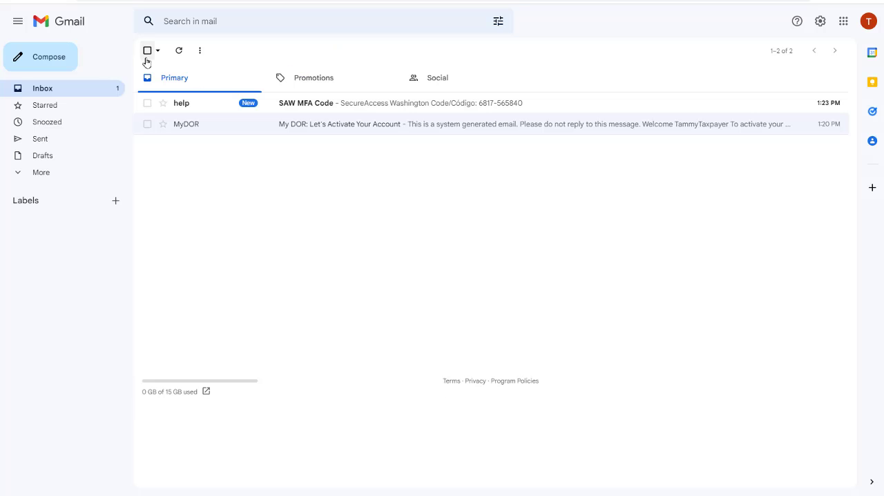
mouse_move(311, 103)
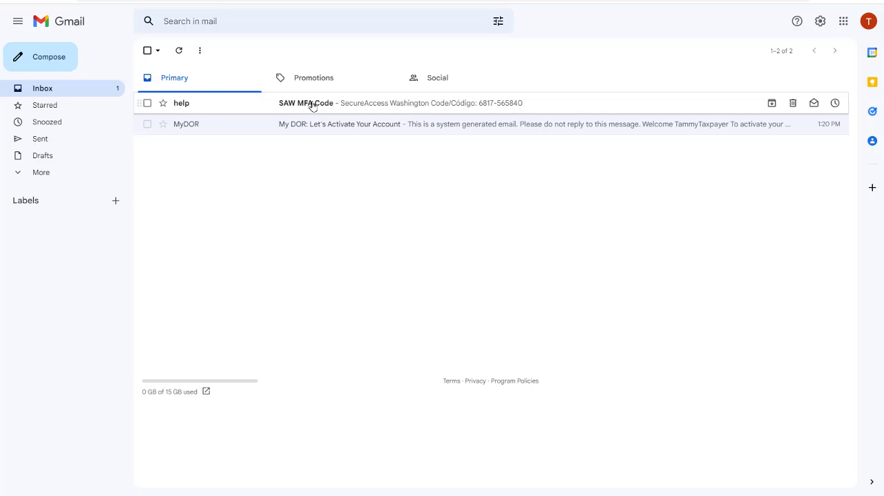
left_click(305, 103)
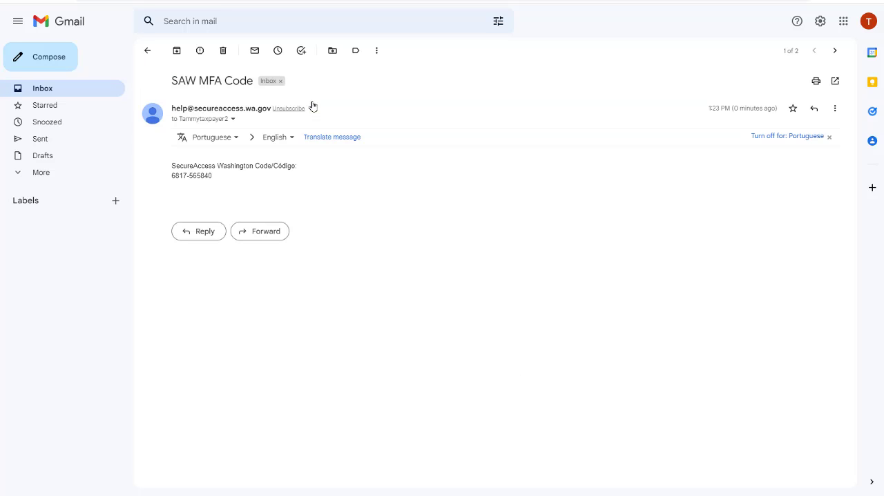
mouse_move(191, 175)
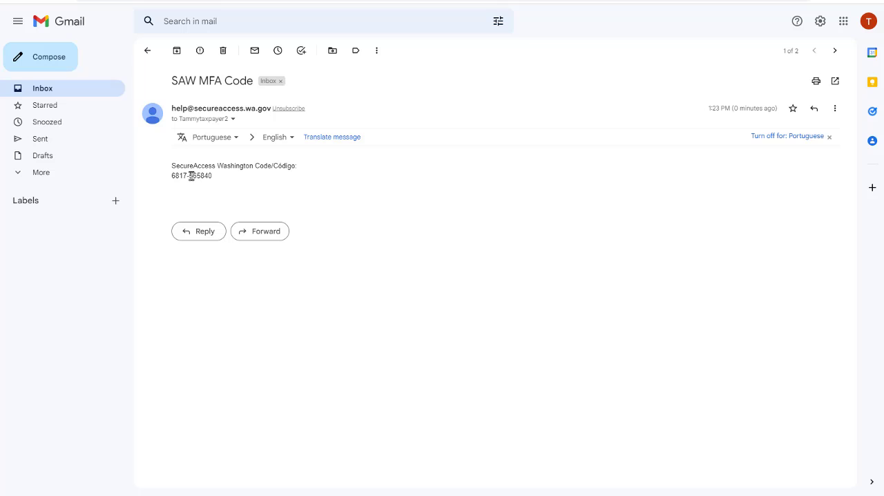
double_click(201, 175)
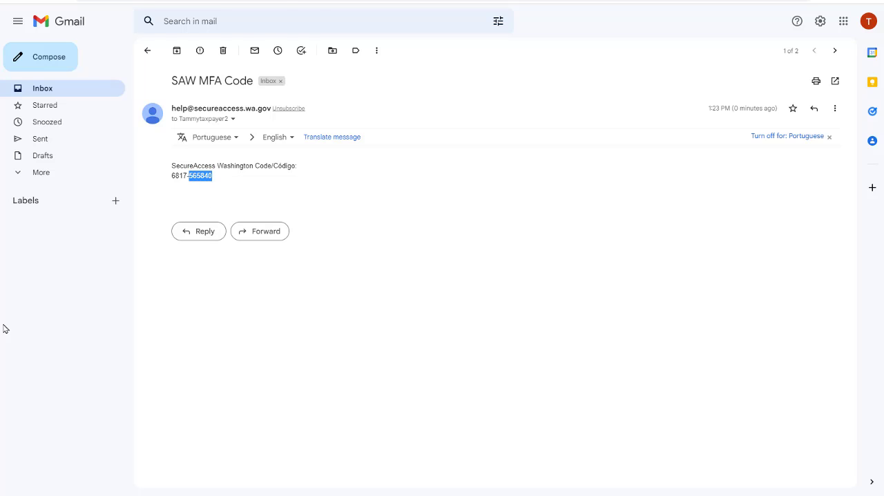
Paste and submit the MFA code, skip remembering the device, then Get Started.
right_click(364, 405)
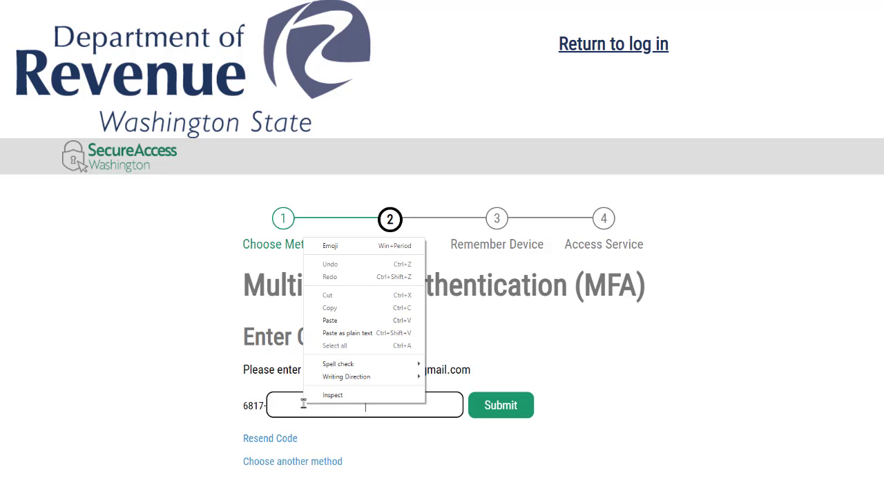
left_click(345, 323)
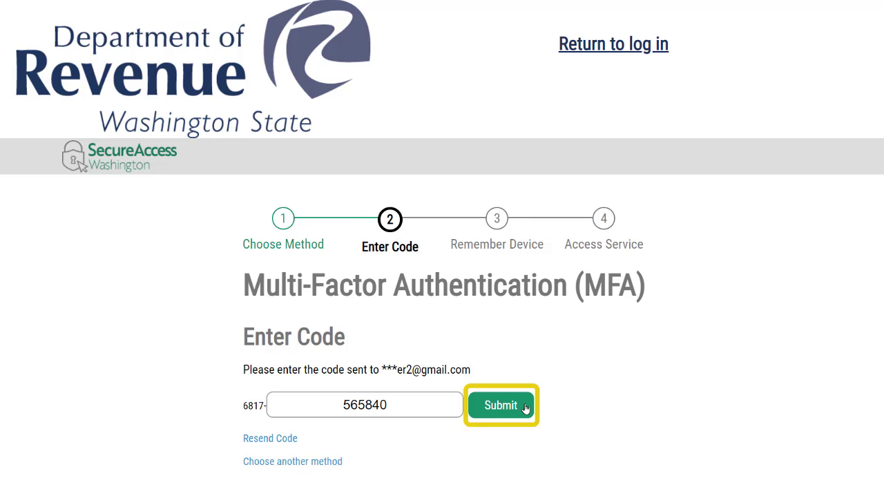
left_click(501, 405)
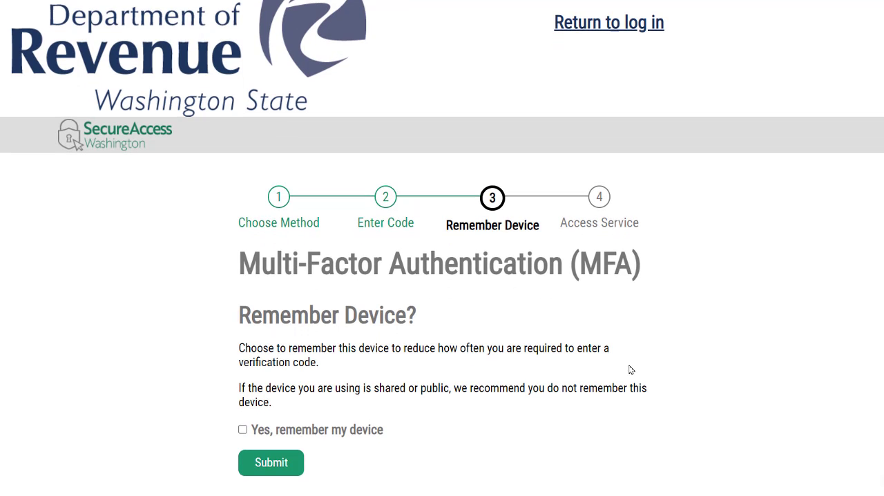
mouse_move(511, 463)
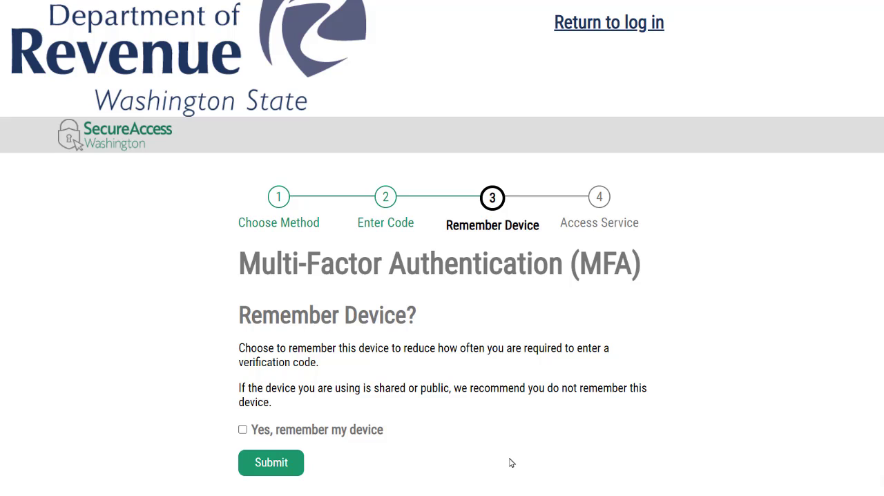
mouse_move(298, 471)
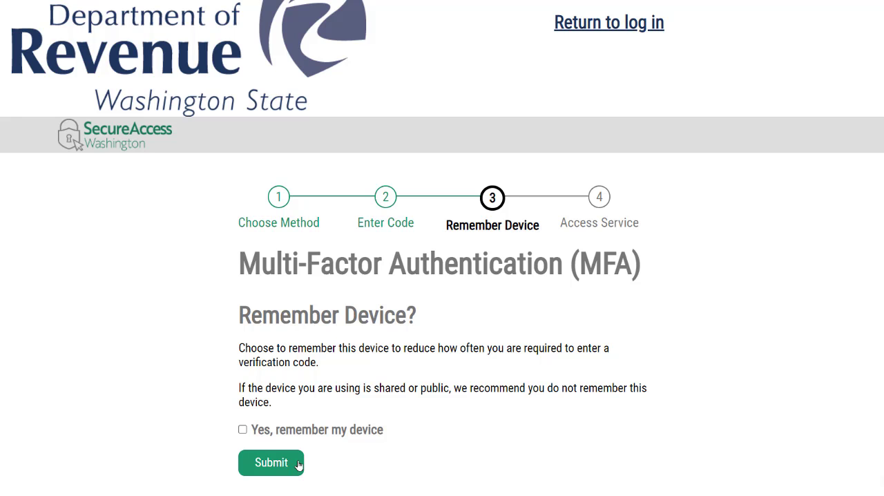
left_click(270, 462)
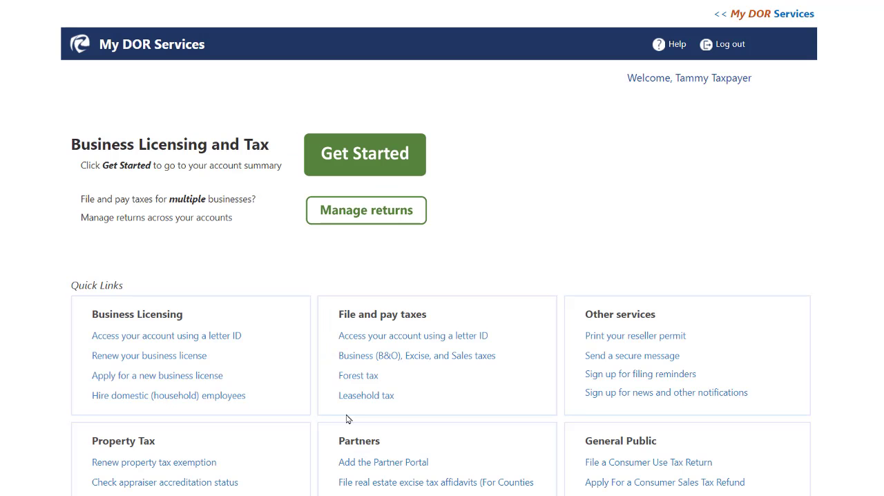
mouse_move(503, 227)
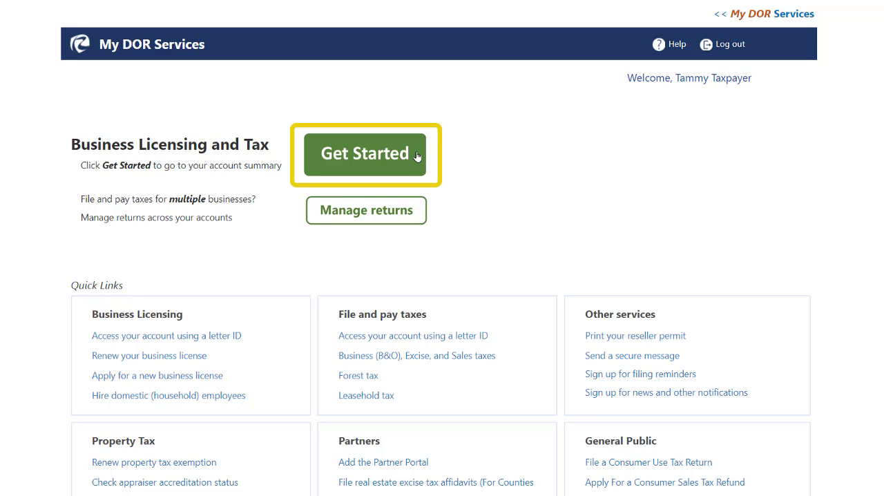
left_click(365, 153)
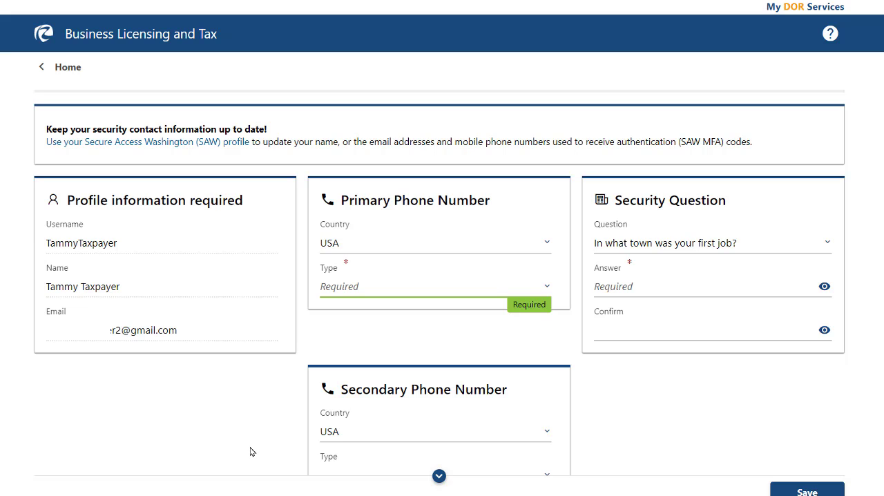
mouse_move(338, 325)
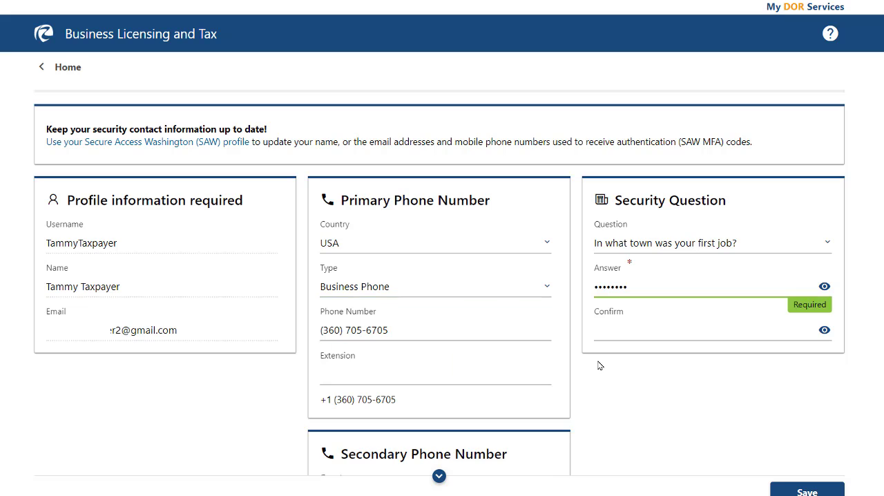
left_click(690, 330)
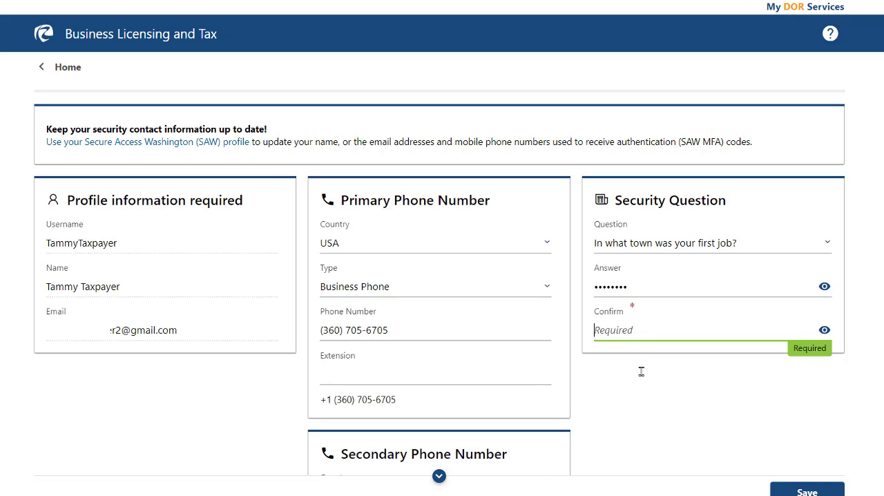
type("••••••••")
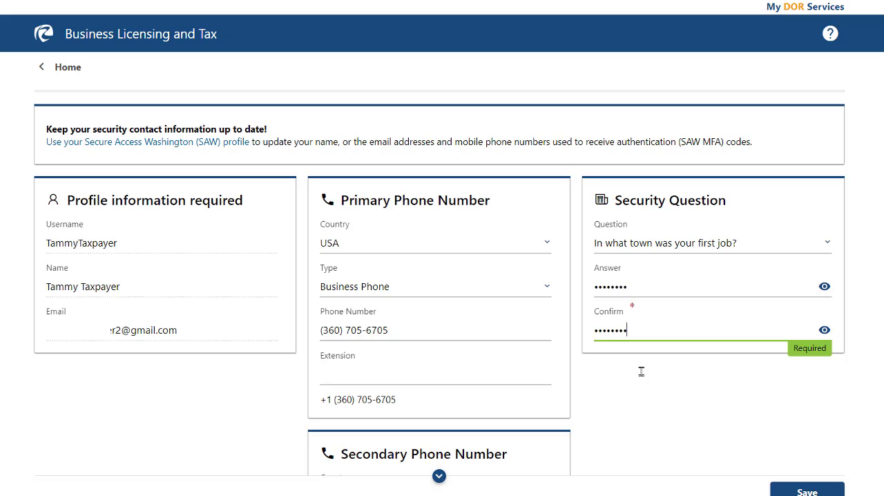
mouse_move(697, 429)
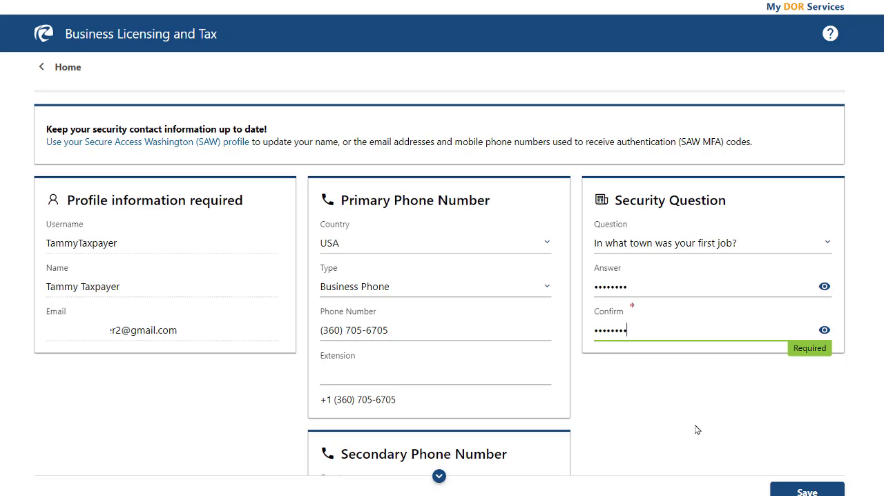
mouse_move(855, 374)
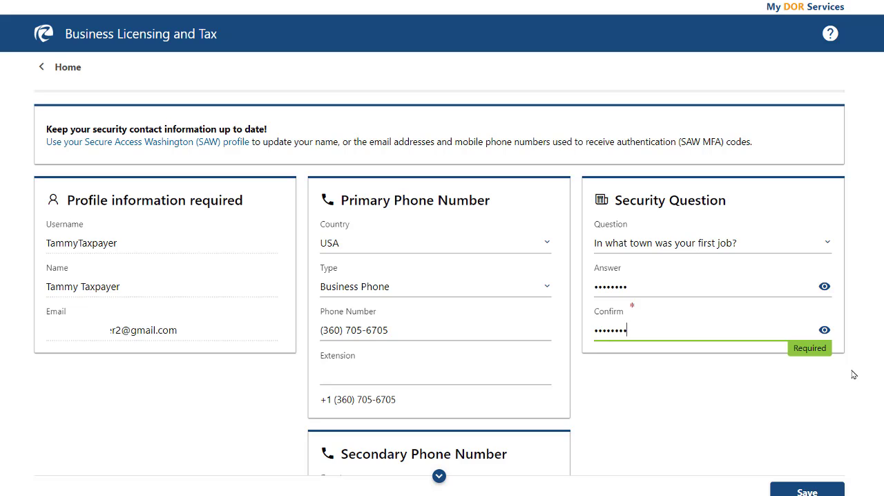
scroll("down", 3)
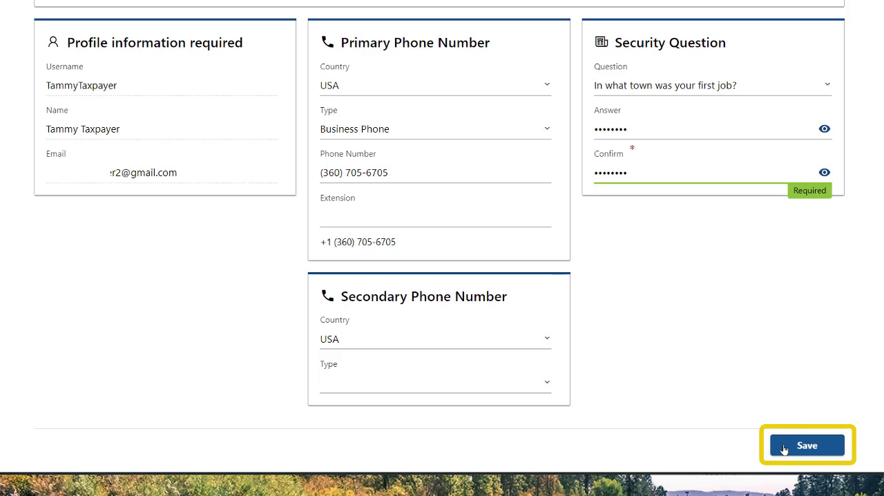
left_click(806, 445)
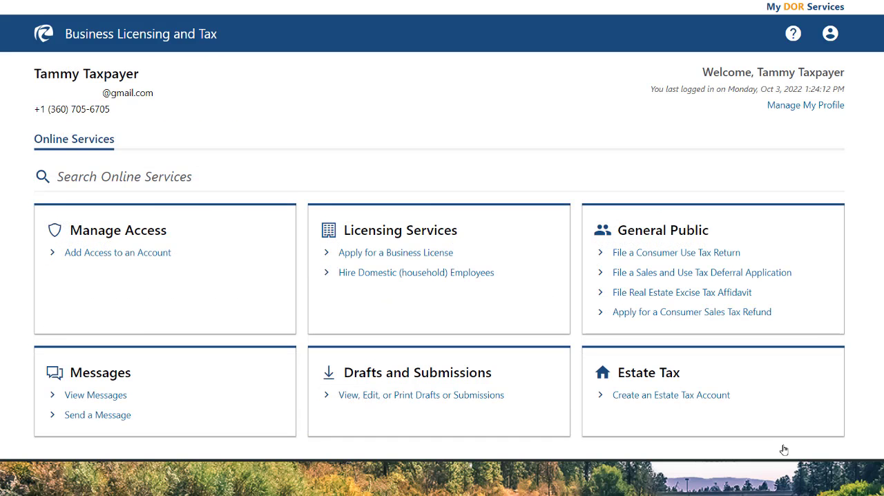